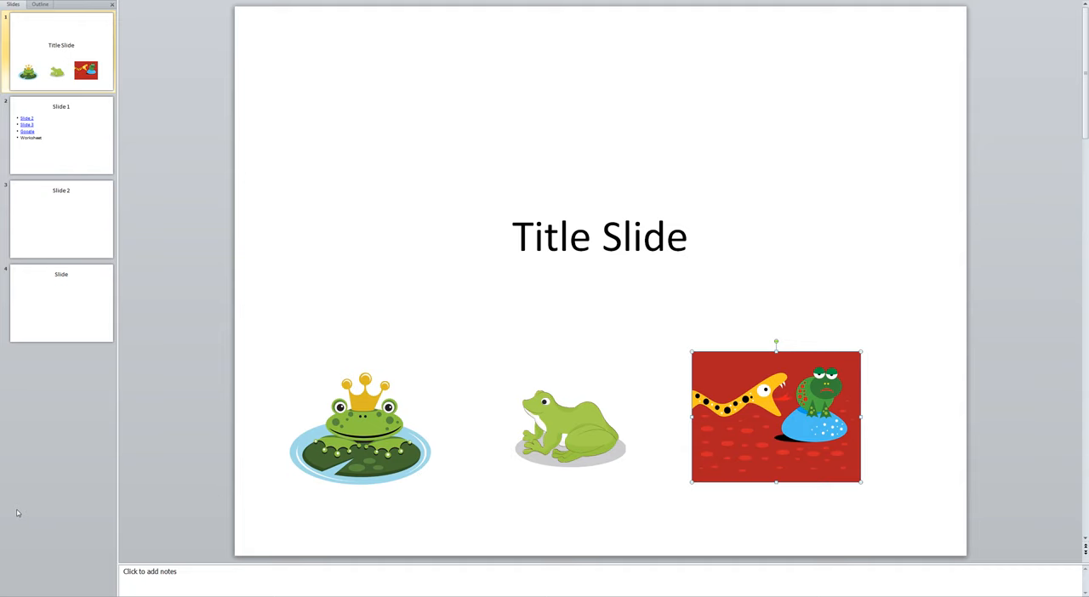
mouse_move(20, 514)
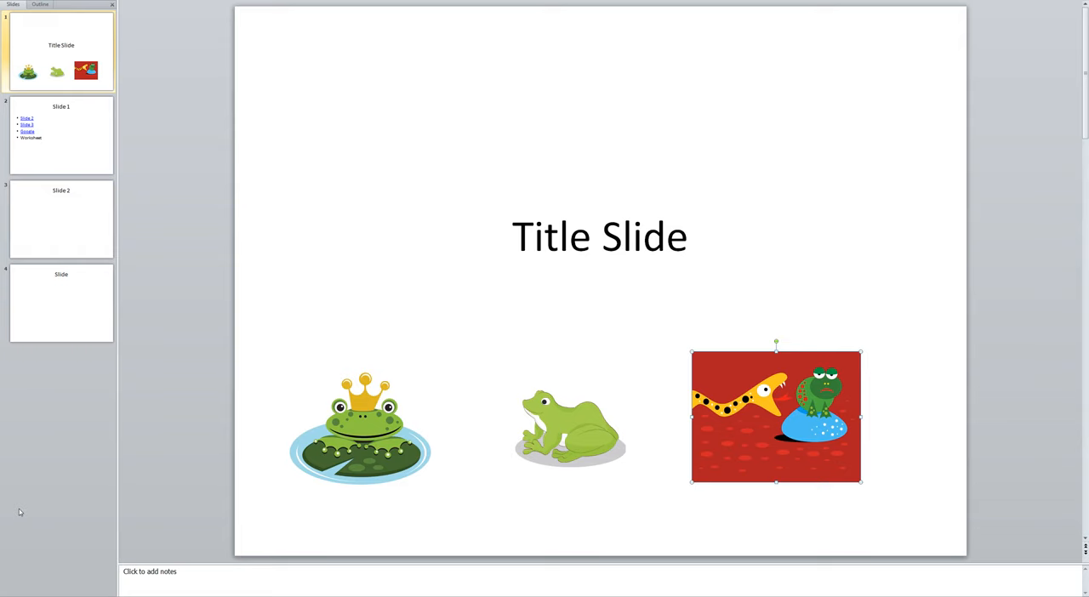
mouse_move(51, 521)
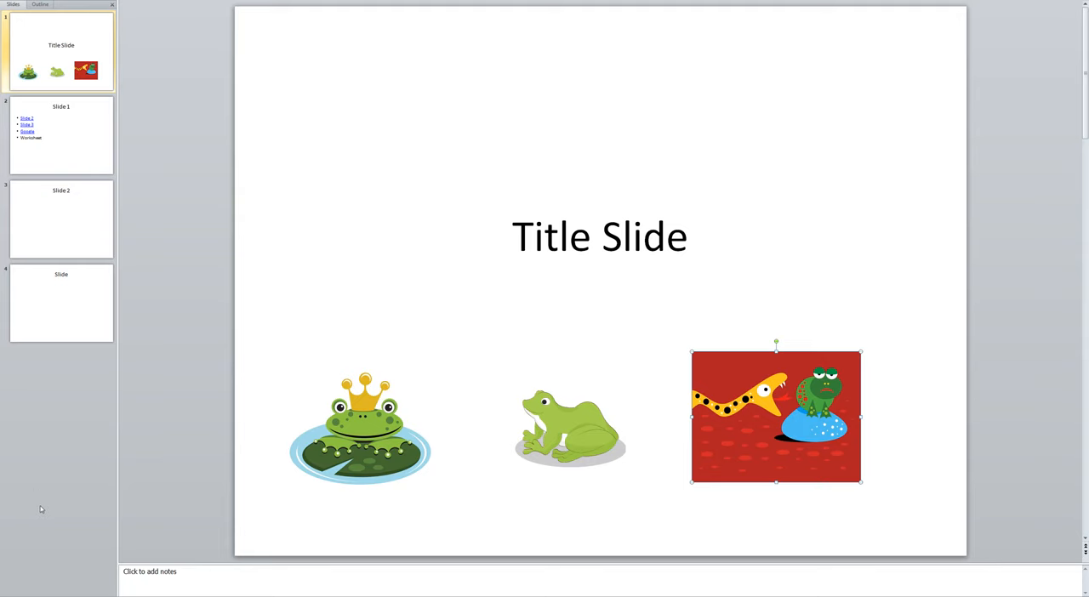
mouse_move(55, 242)
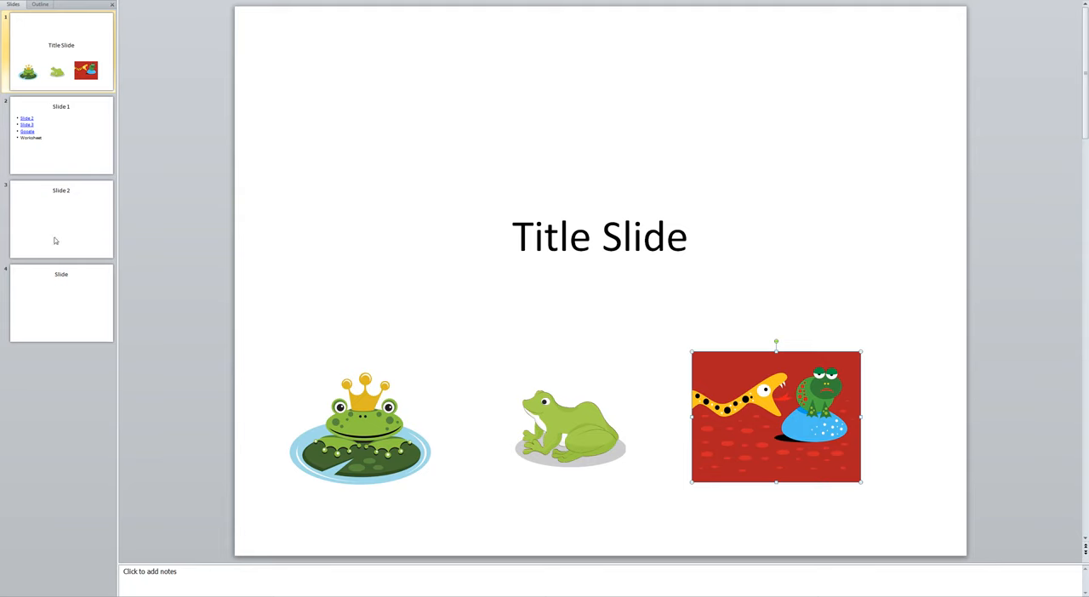
mouse_move(61, 226)
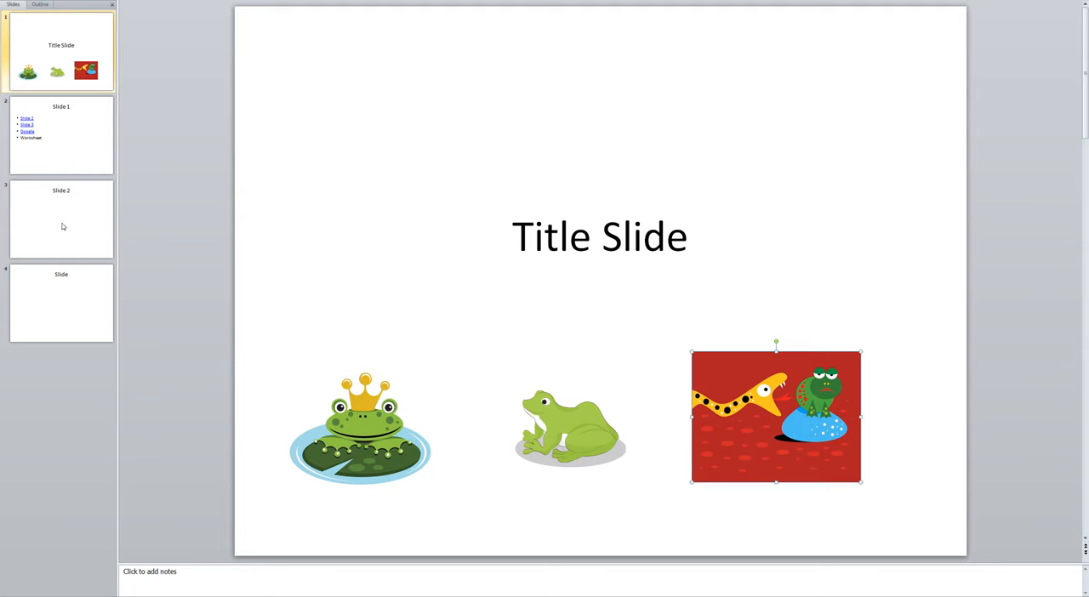
mouse_move(80, 230)
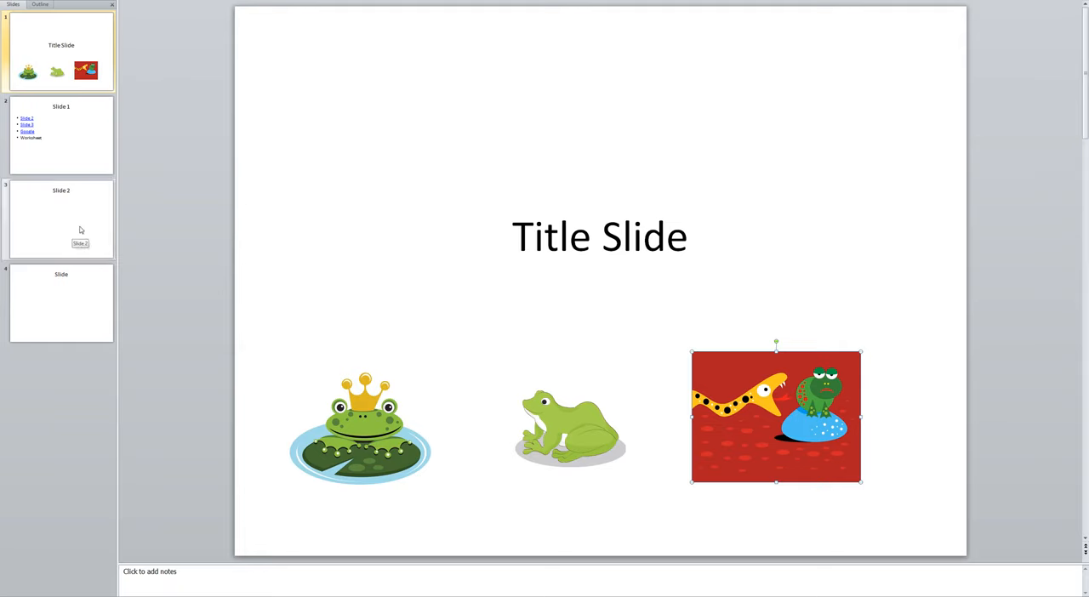
Select Slide 2 and its empty content placeholder so it can be removed.
left_click(61, 218)
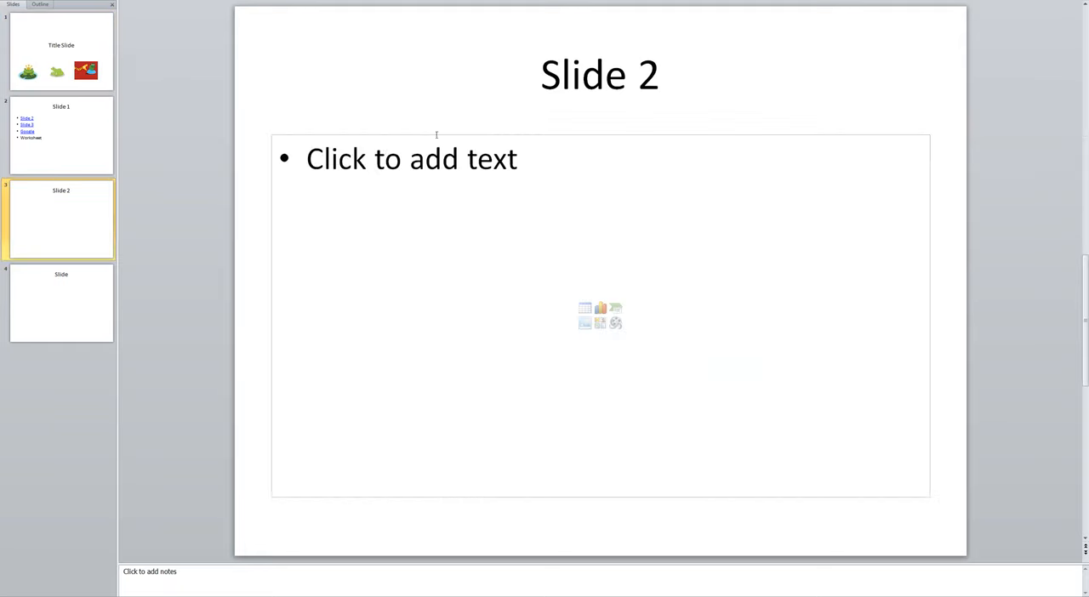
left_click(442, 136)
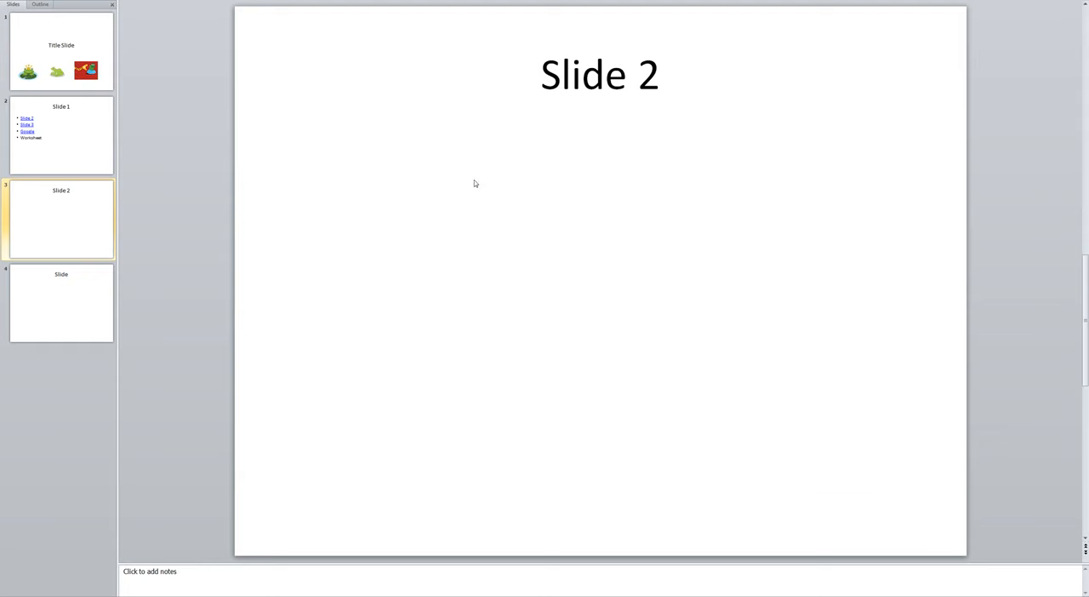
mouse_move(416, 358)
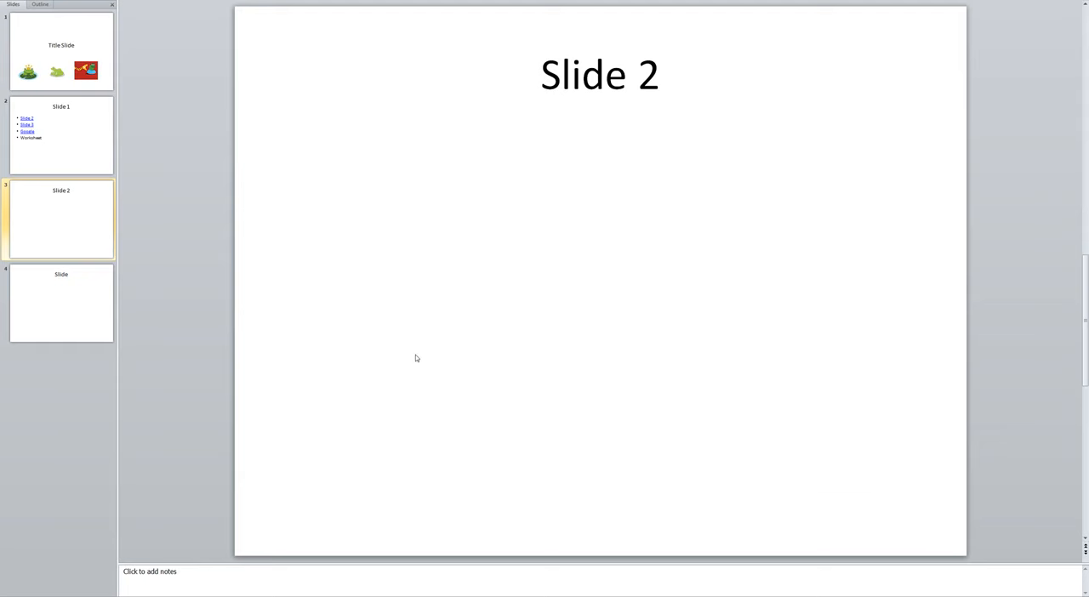
mouse_move(402, 344)
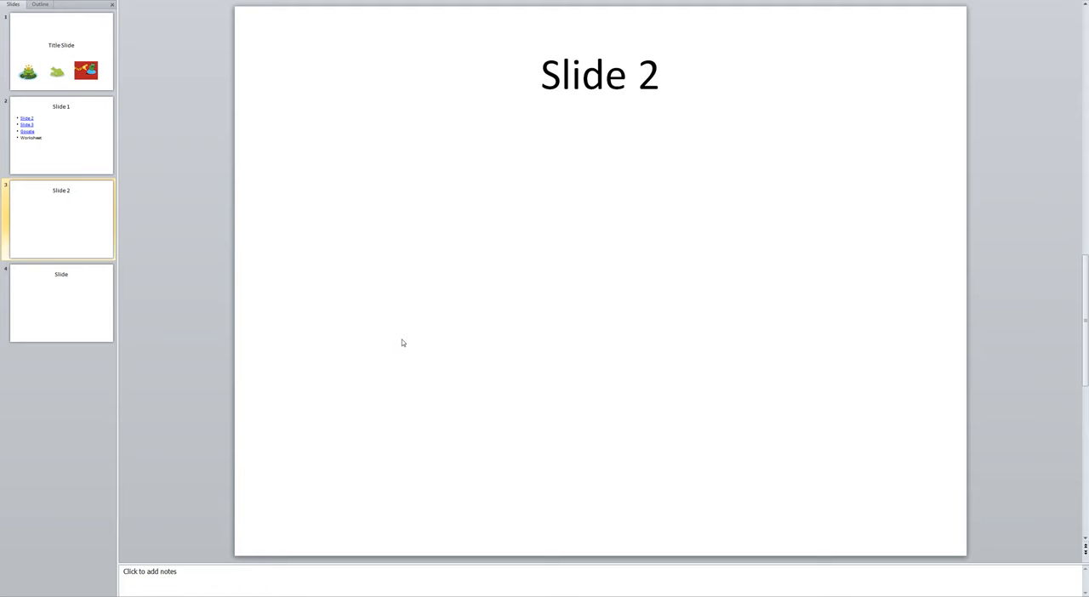
mouse_move(390, 327)
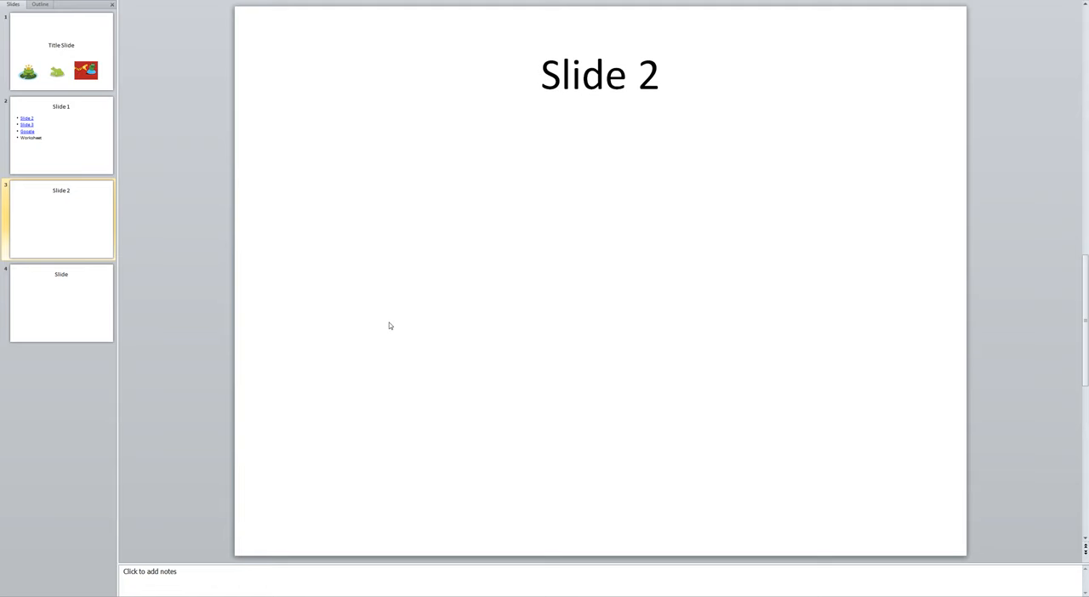
mouse_move(141, 11)
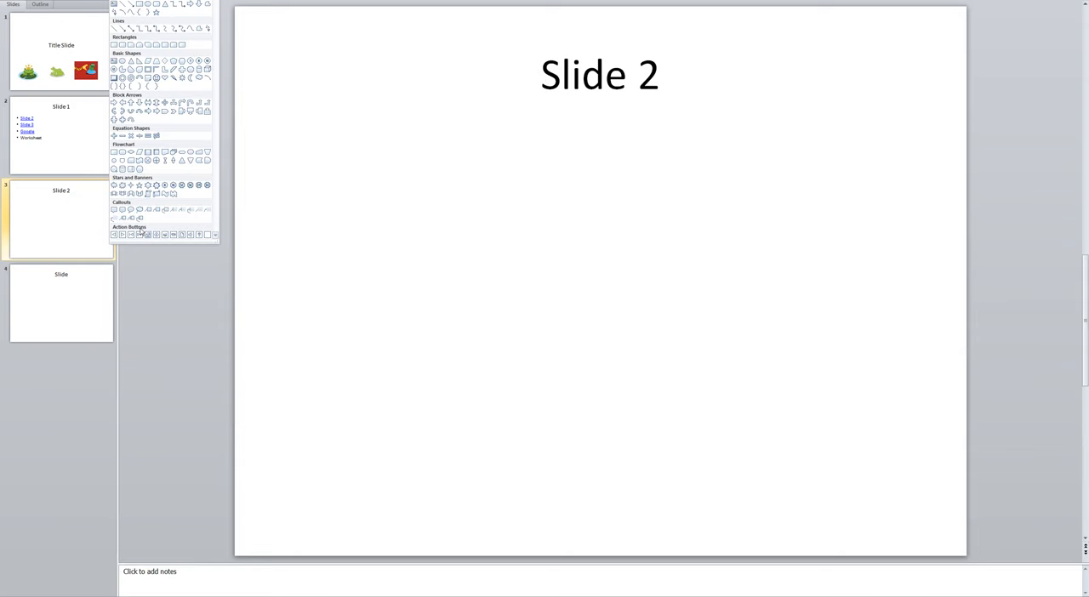
mouse_move(150, 232)
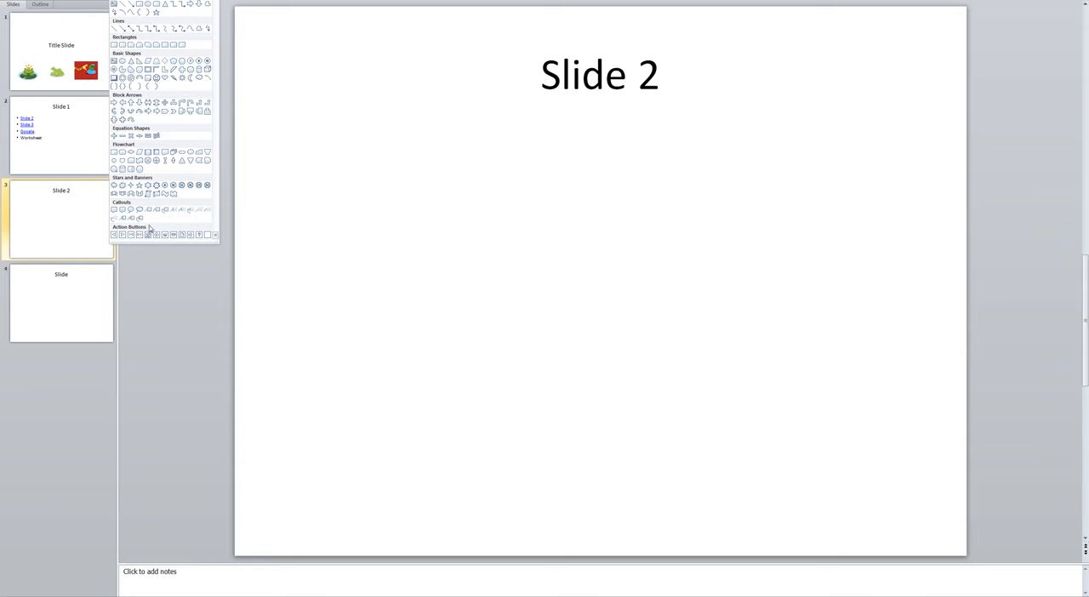
mouse_move(165, 225)
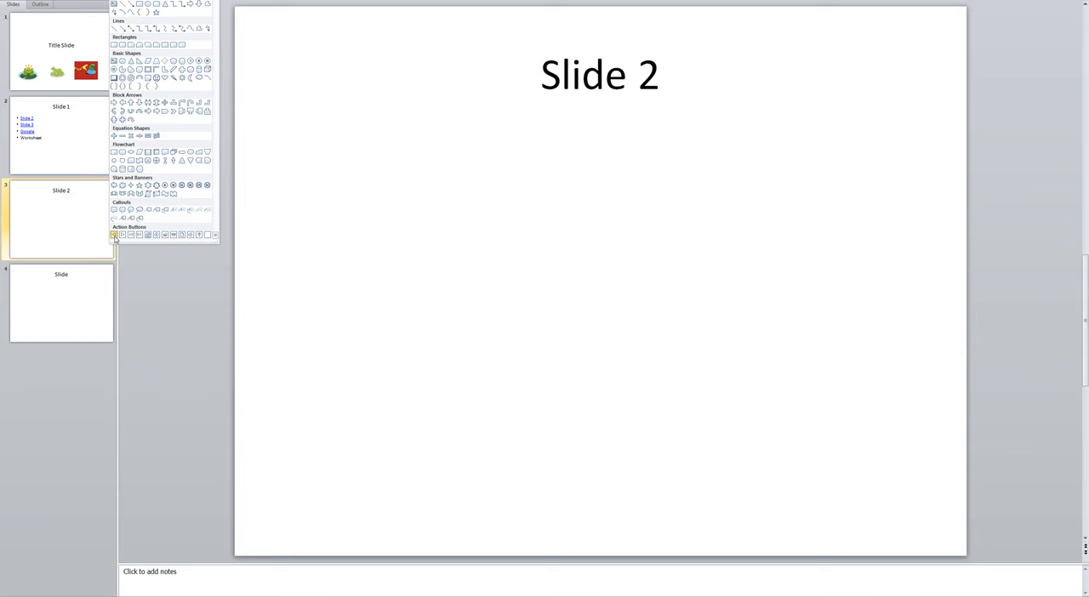
mouse_move(122, 235)
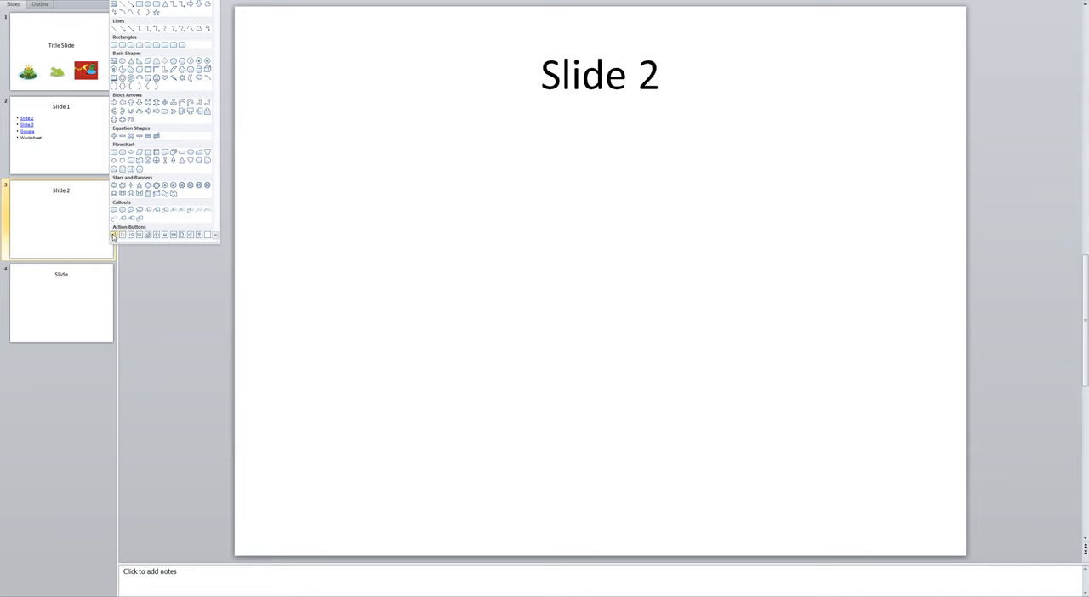
mouse_move(123, 234)
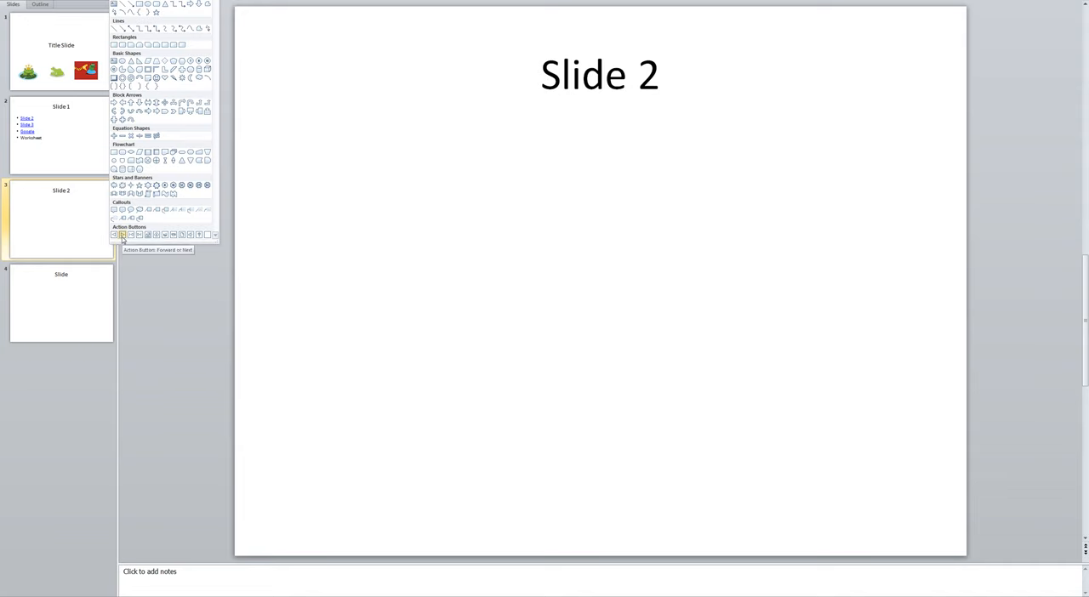
mouse_move(131, 235)
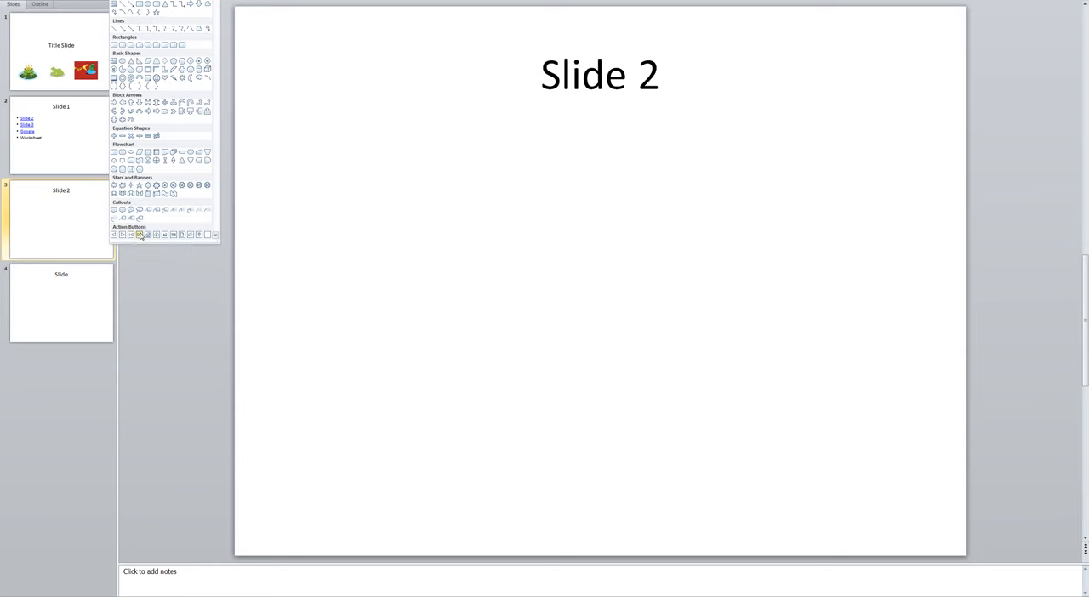
mouse_move(140, 235)
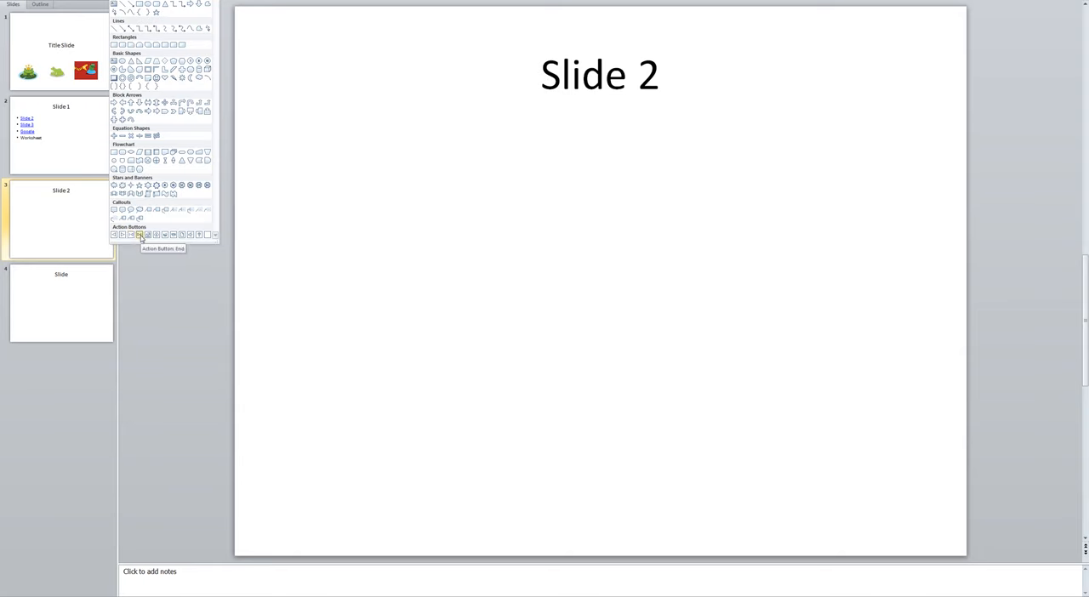
mouse_move(148, 235)
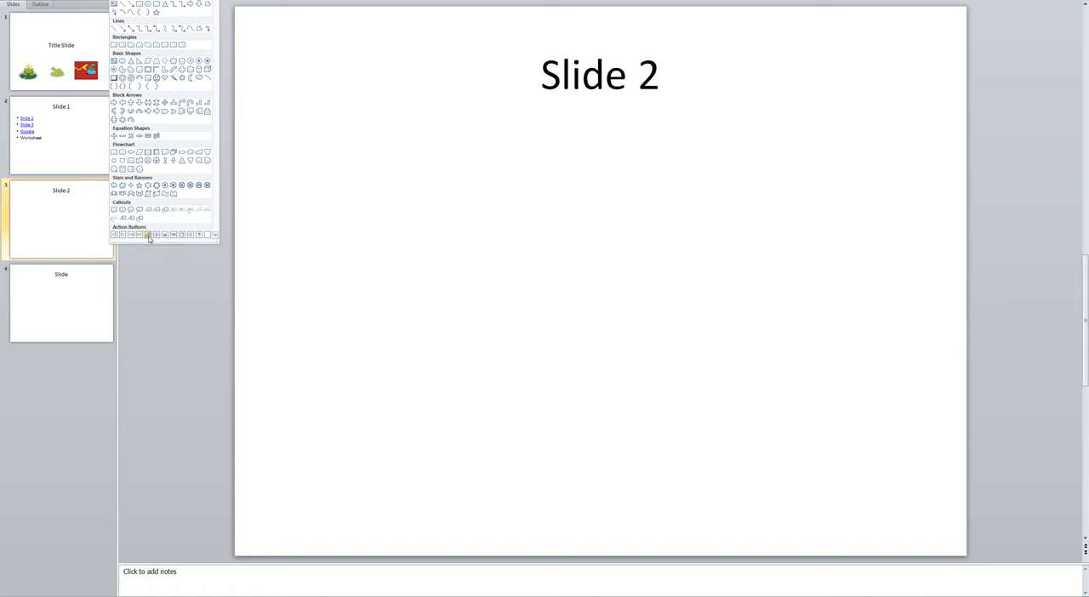
mouse_move(148, 235)
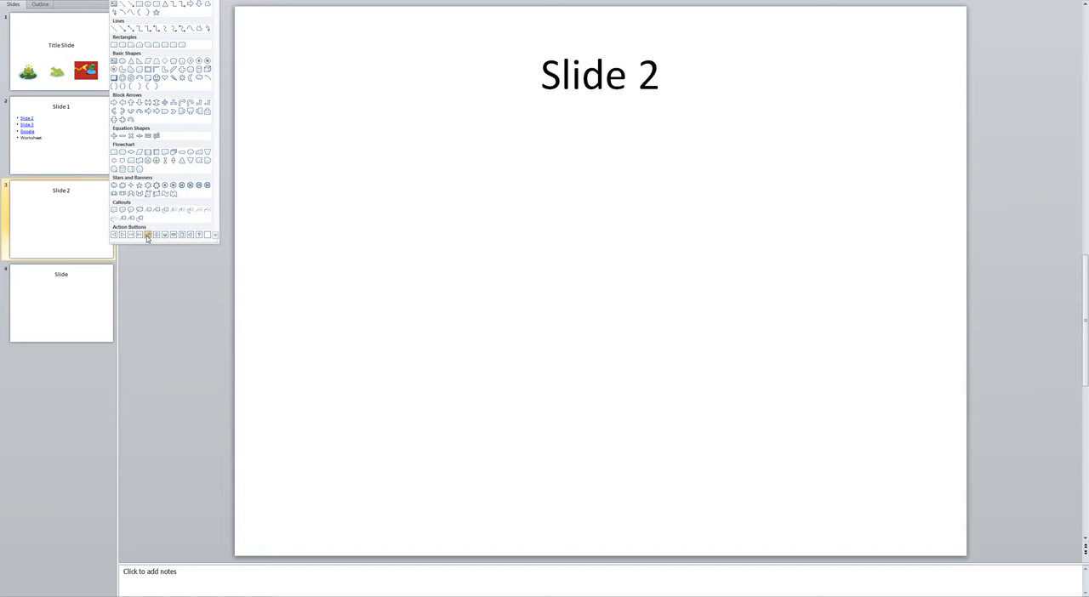
mouse_move(174, 235)
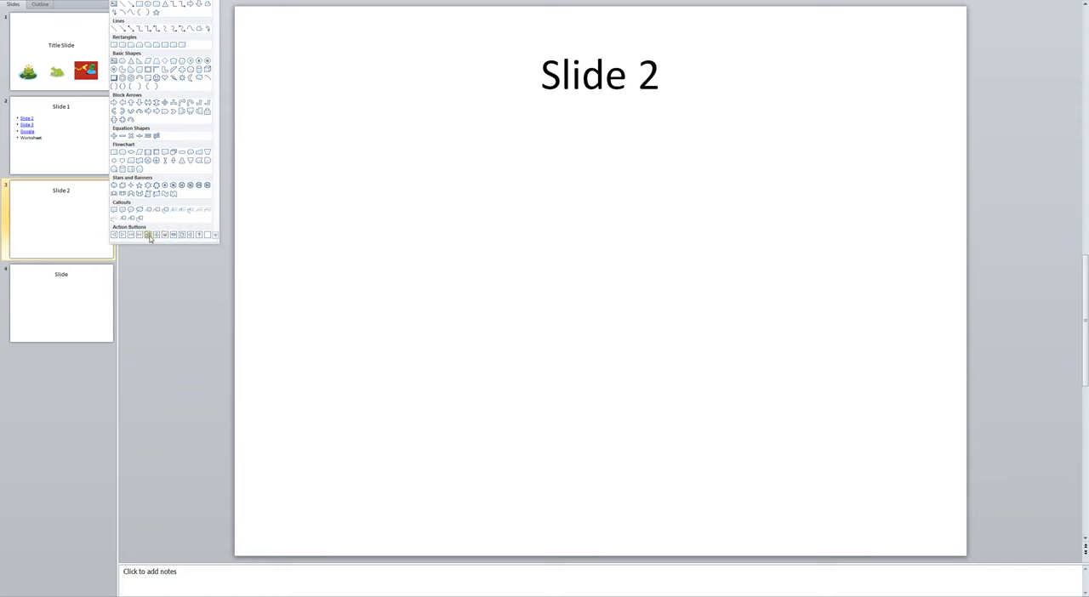
mouse_move(149, 235)
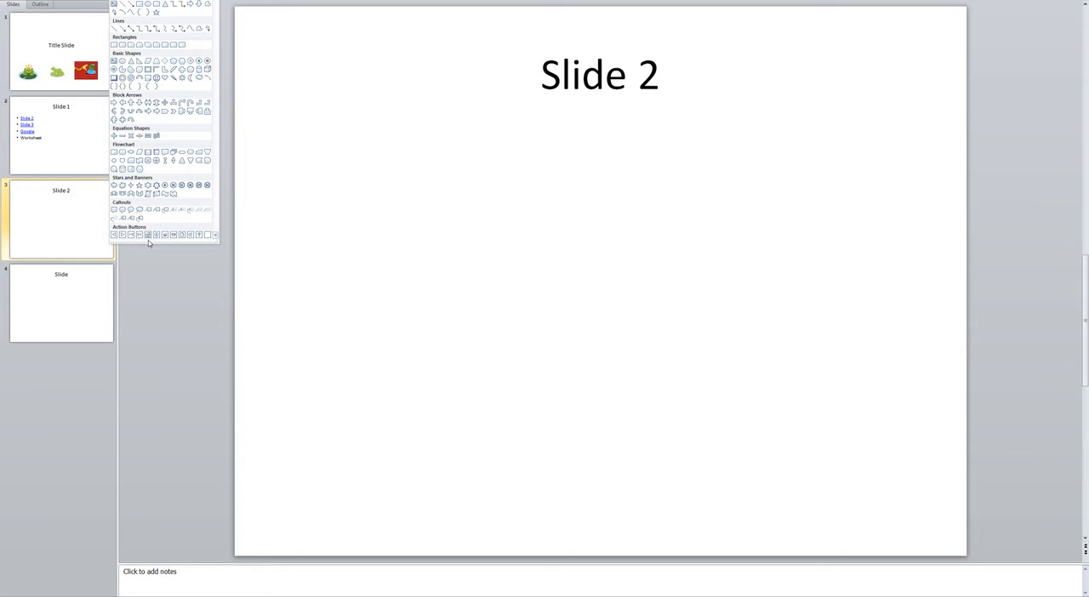
mouse_move(146, 235)
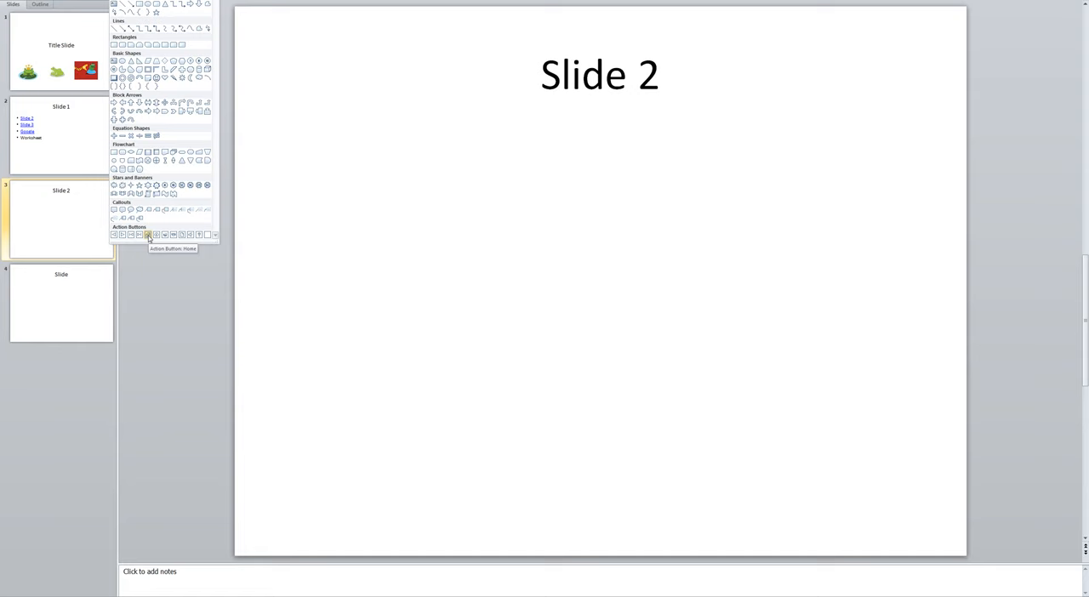
mouse_move(150, 245)
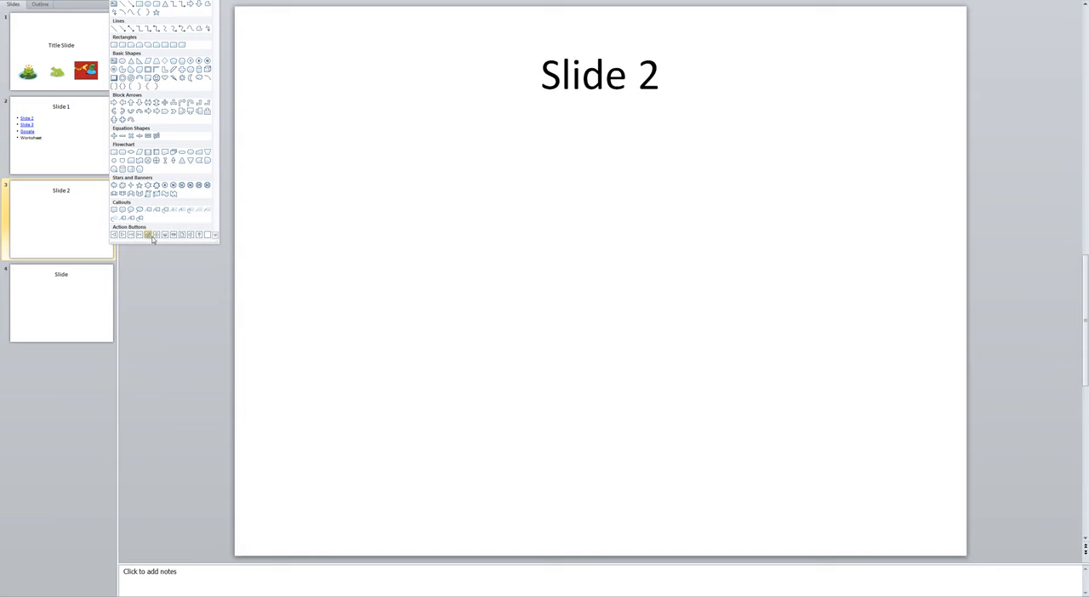
mouse_move(155, 235)
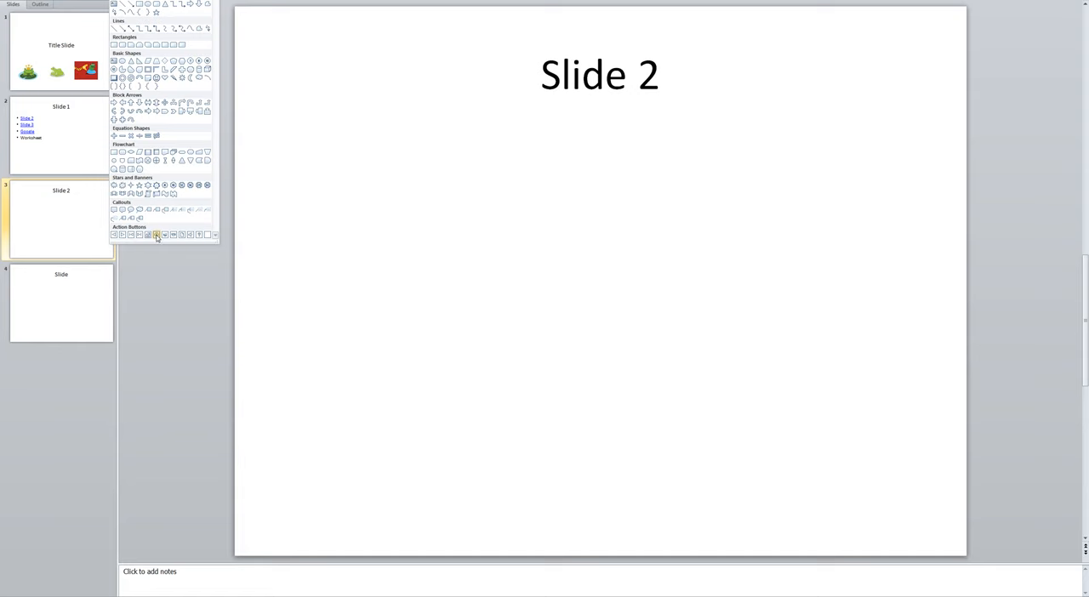
mouse_move(156, 235)
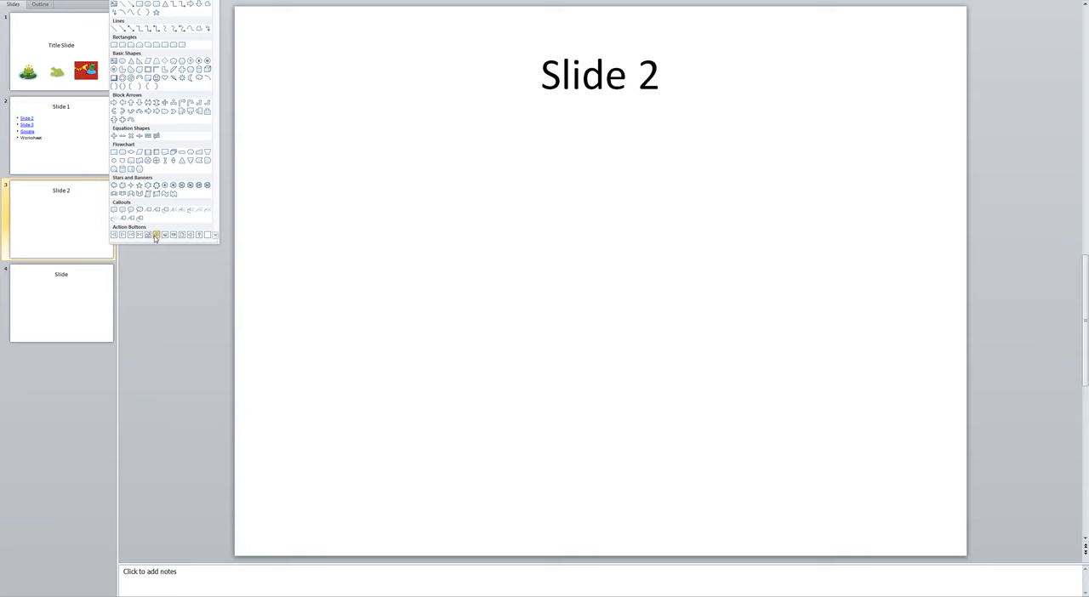
mouse_move(165, 235)
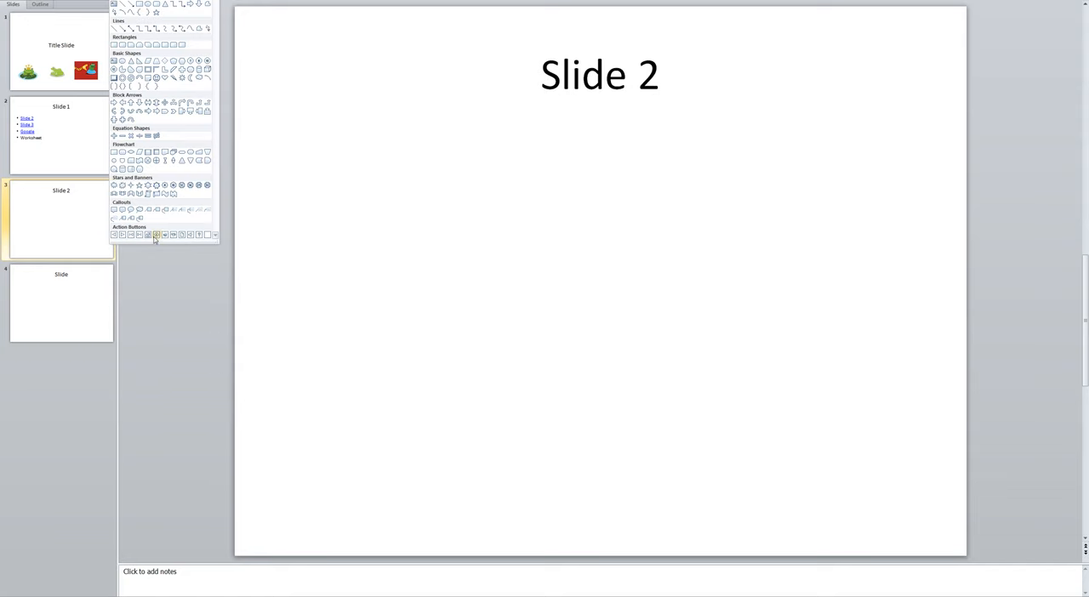
mouse_move(156, 235)
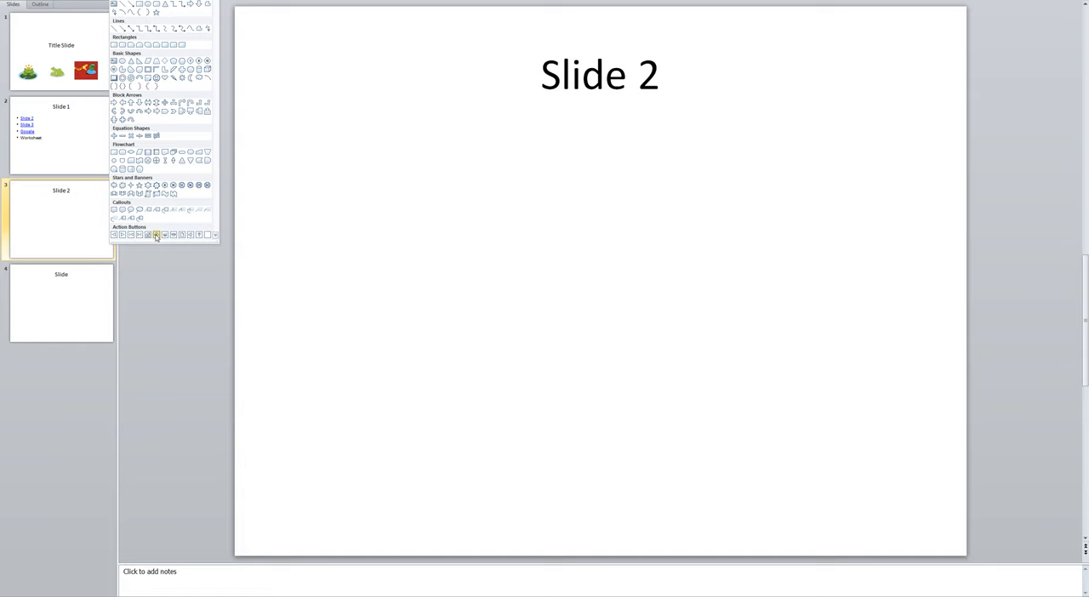
mouse_move(165, 235)
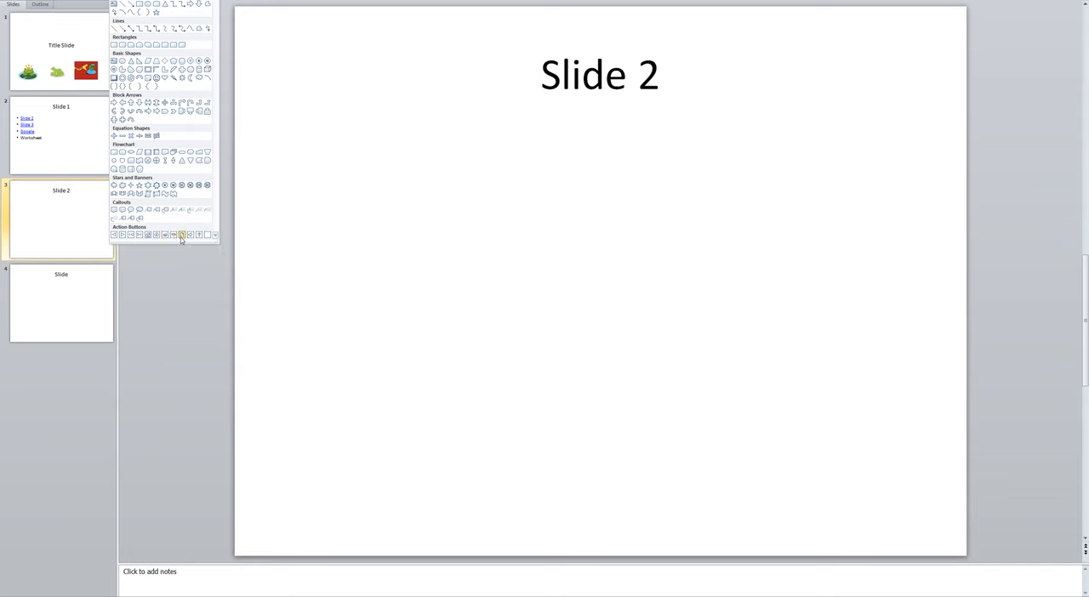
mouse_move(190, 235)
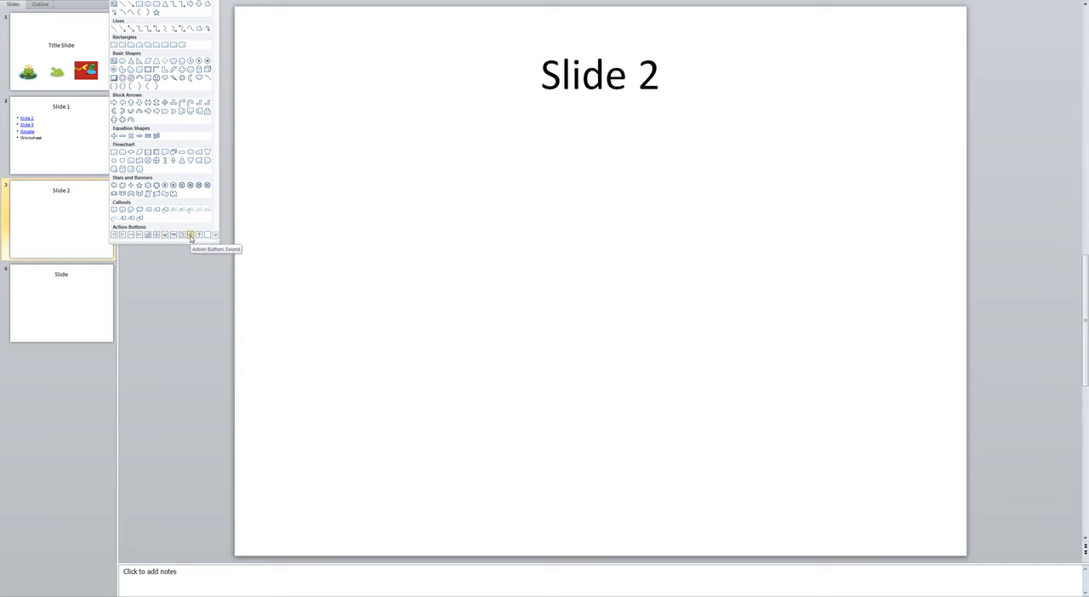
mouse_move(197, 235)
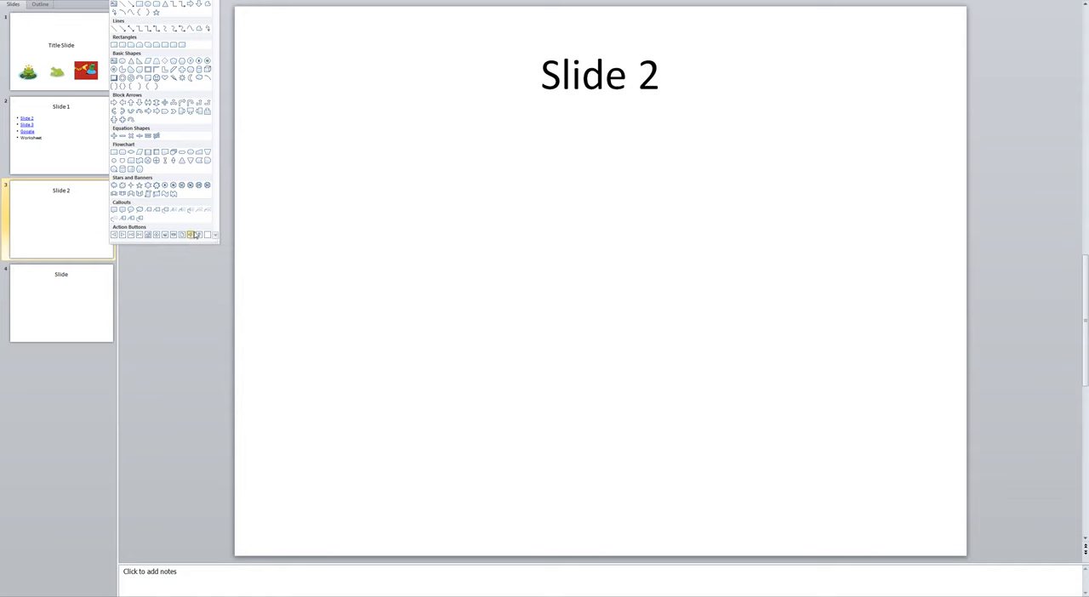
mouse_move(198, 235)
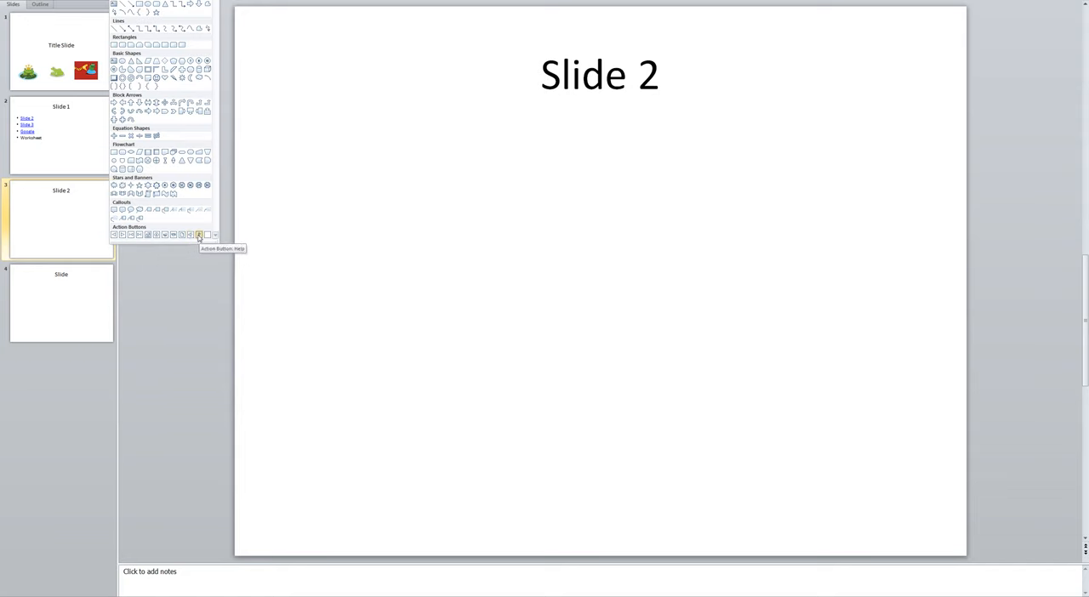
mouse_move(197, 235)
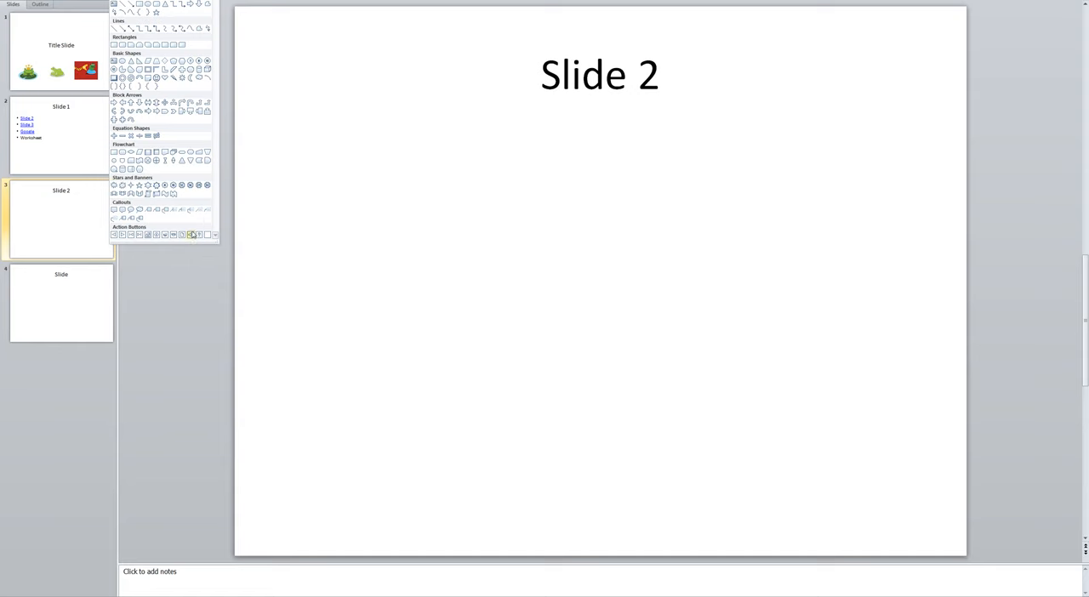
mouse_move(208, 235)
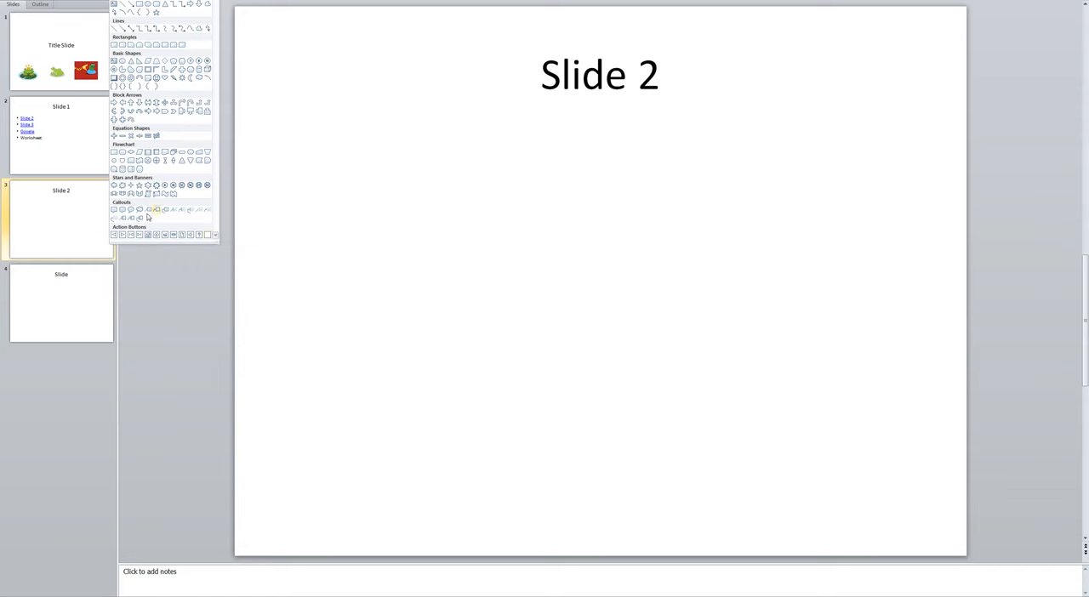
mouse_move(123, 235)
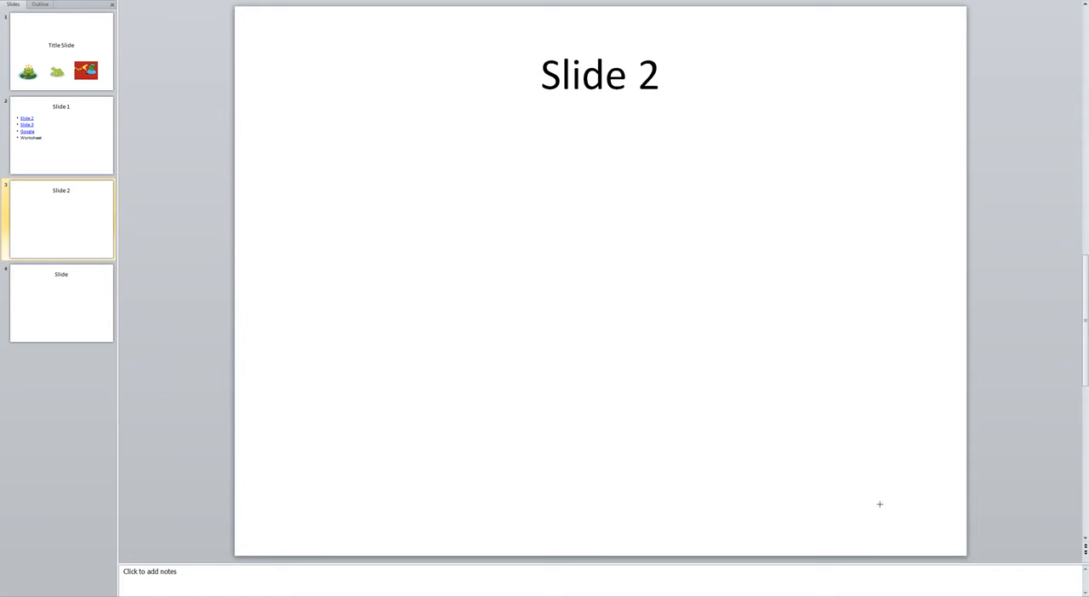
mouse_move(843, 504)
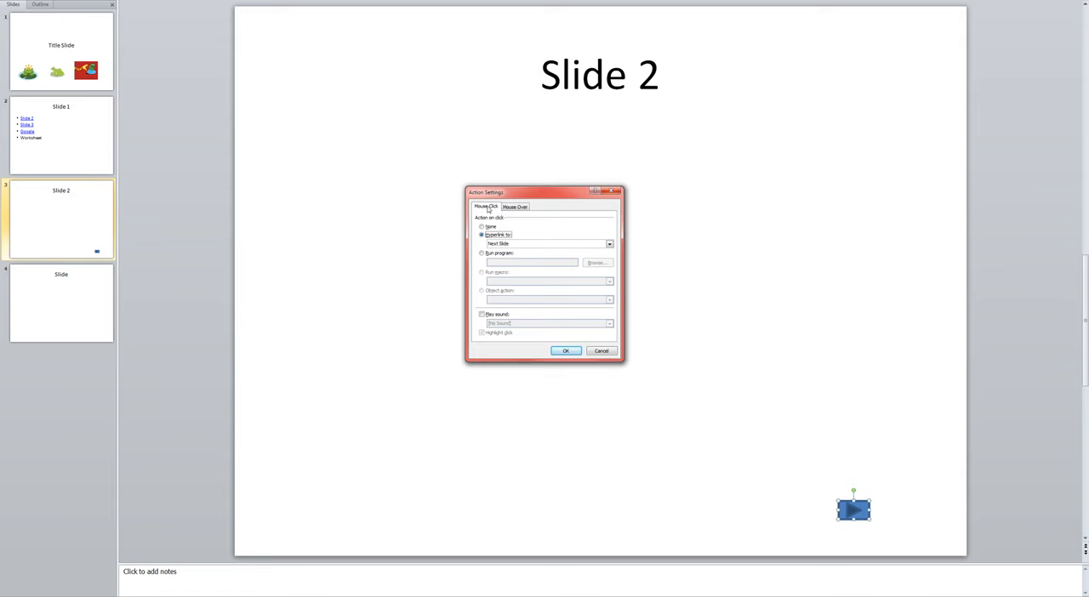
mouse_move(509, 219)
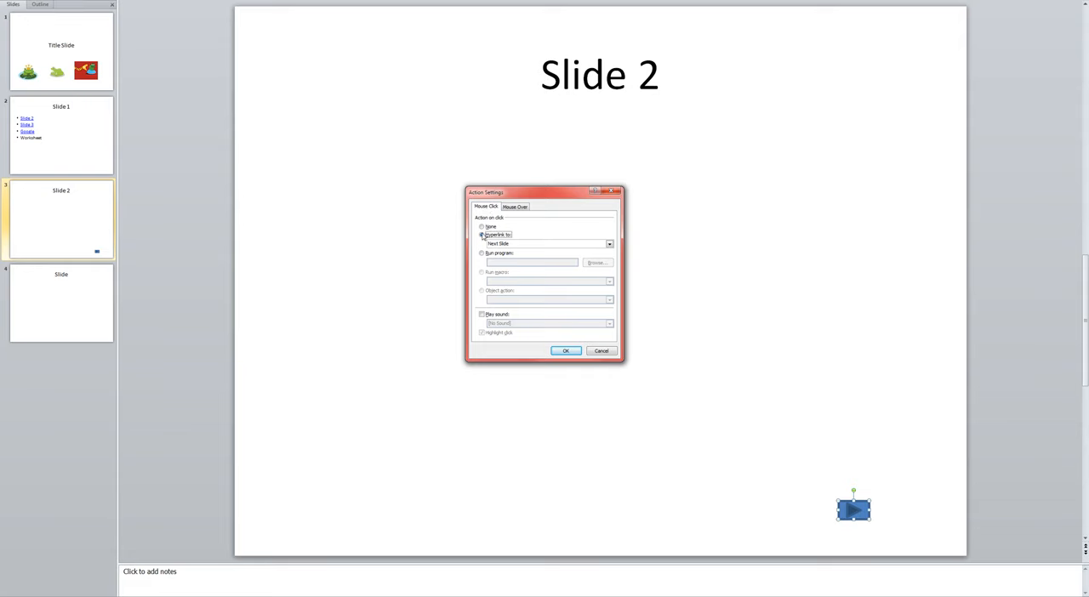
Set the Mouse Click action to Hyperlink to Next Slide.
left_click(481, 235)
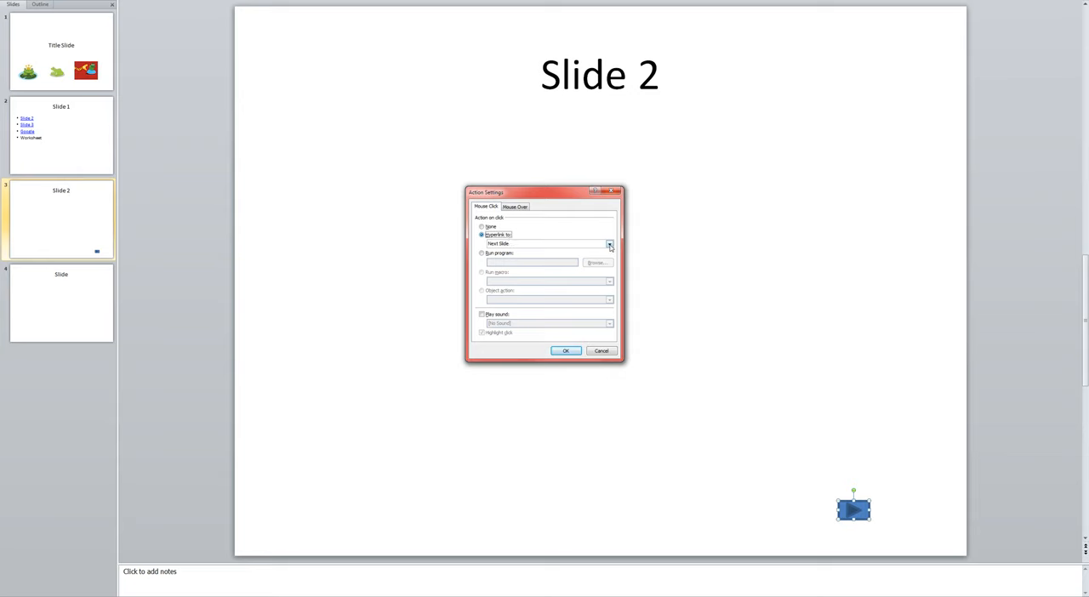
left_click(610, 243)
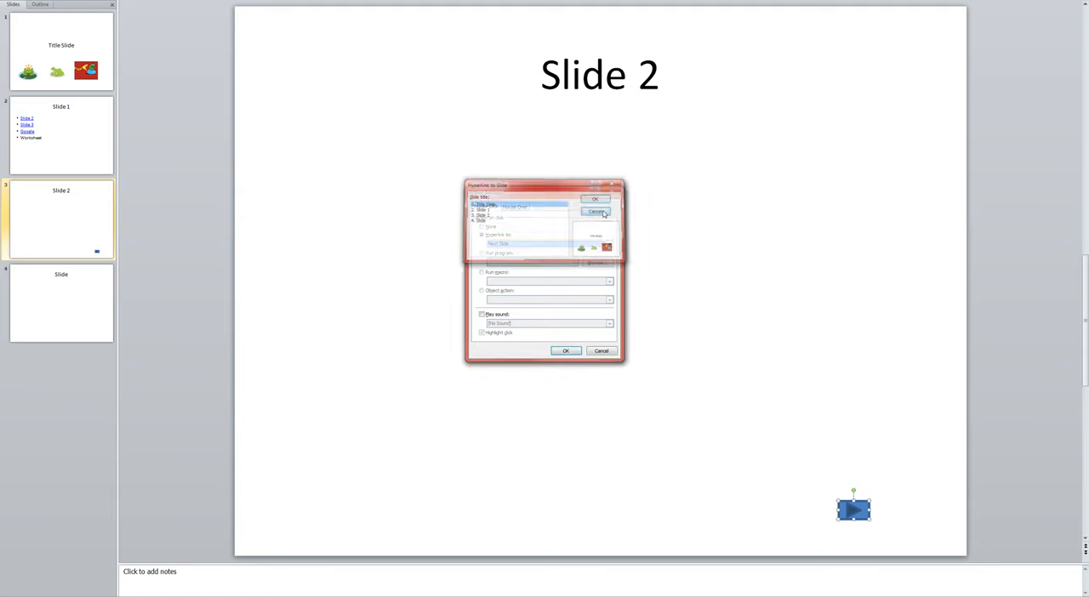
left_click(608, 245)
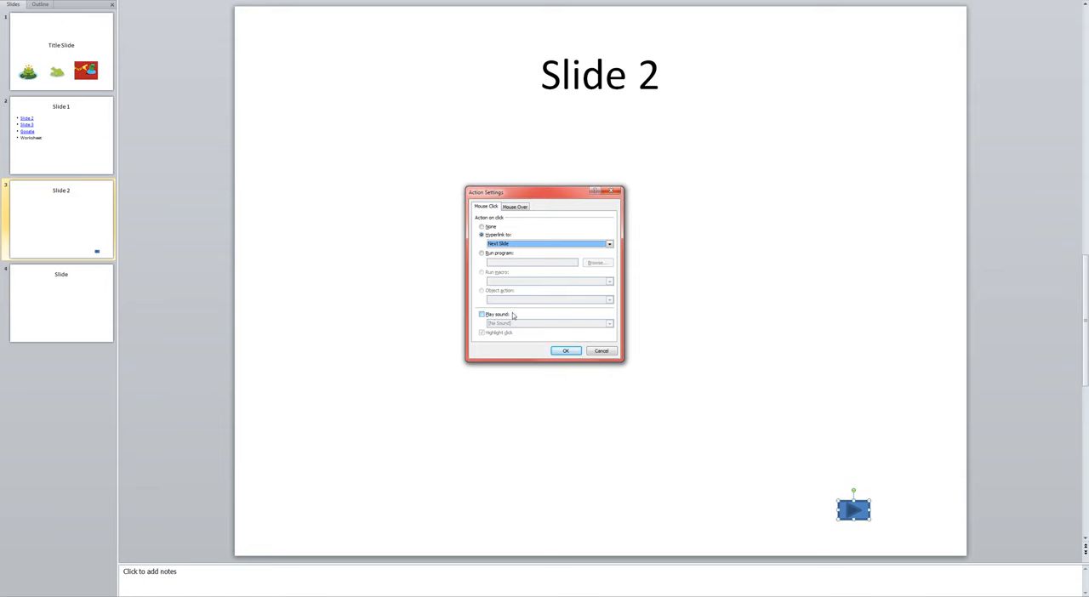
mouse_move(526, 327)
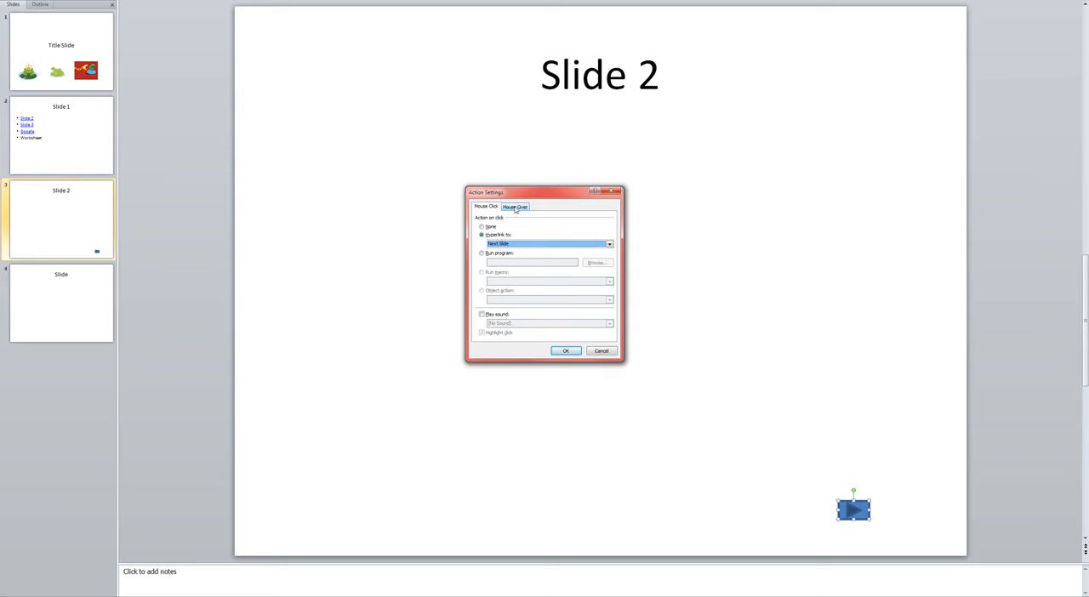
Set the Mouse Over action to Hyperlink to Next Slide and apply the action settings.
left_click(514, 208)
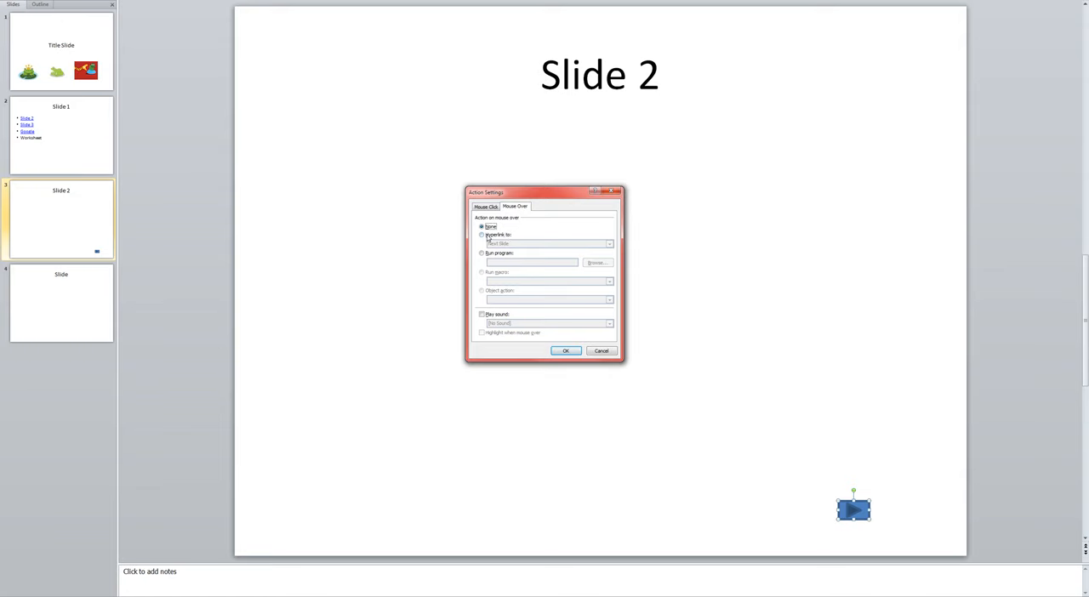
left_click(482, 237)
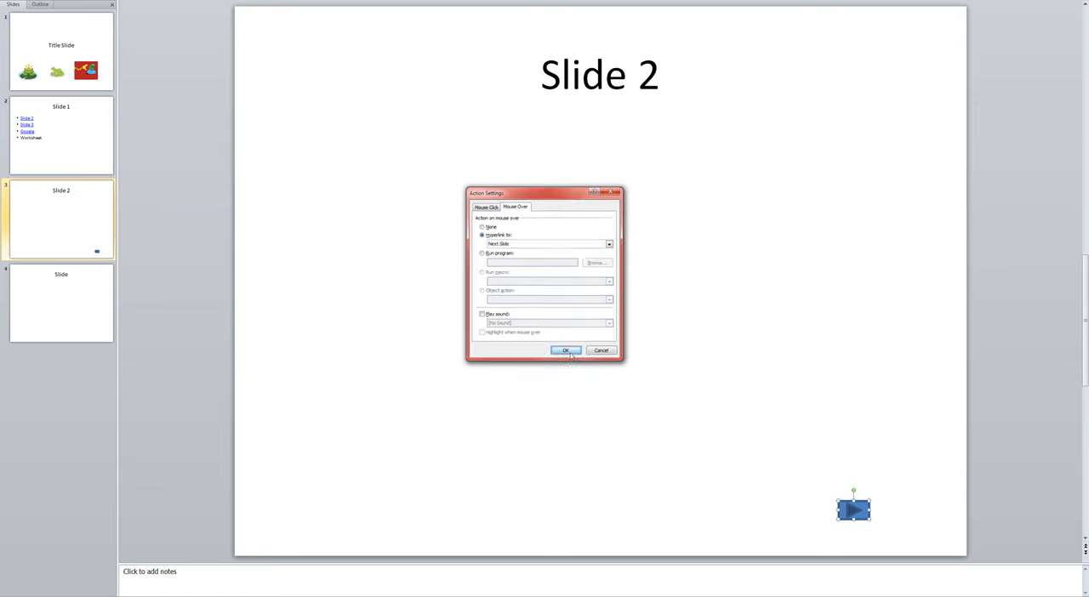
left_click(567, 351)
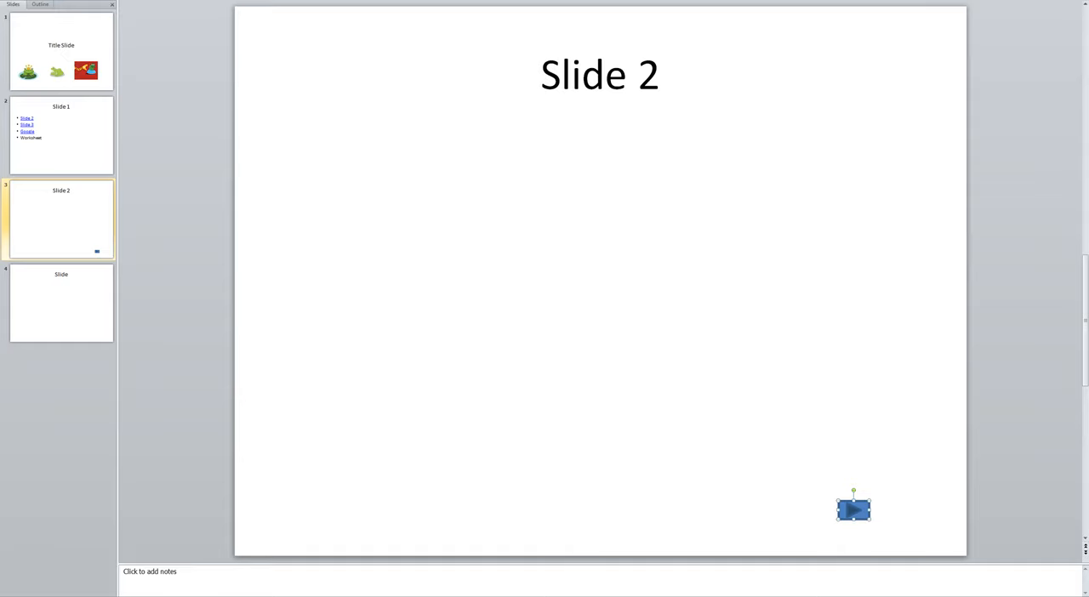
Start the slide show to test the Next action button.
key("F5")
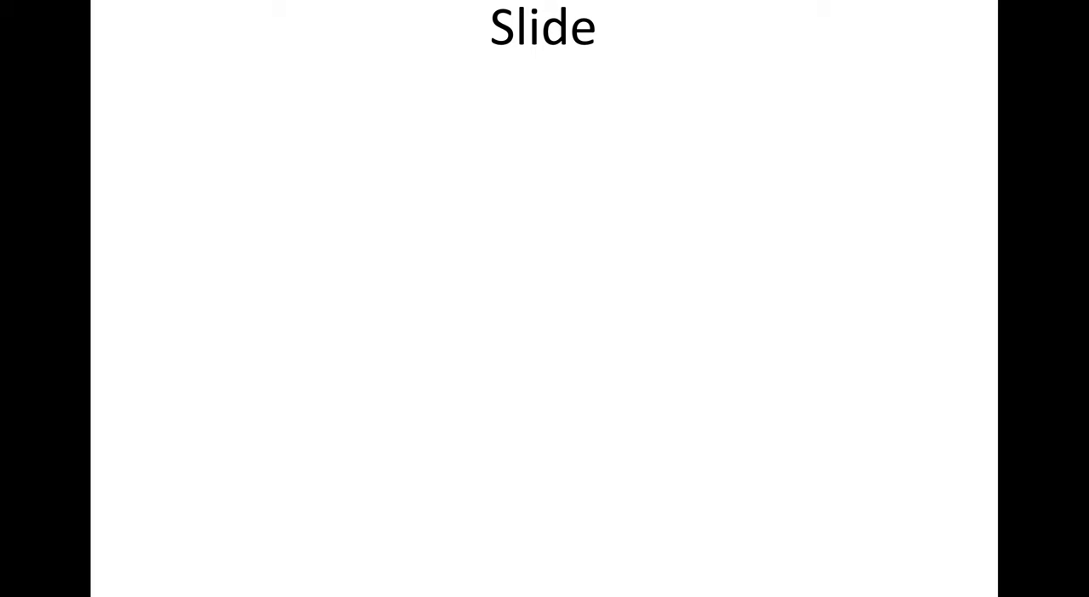